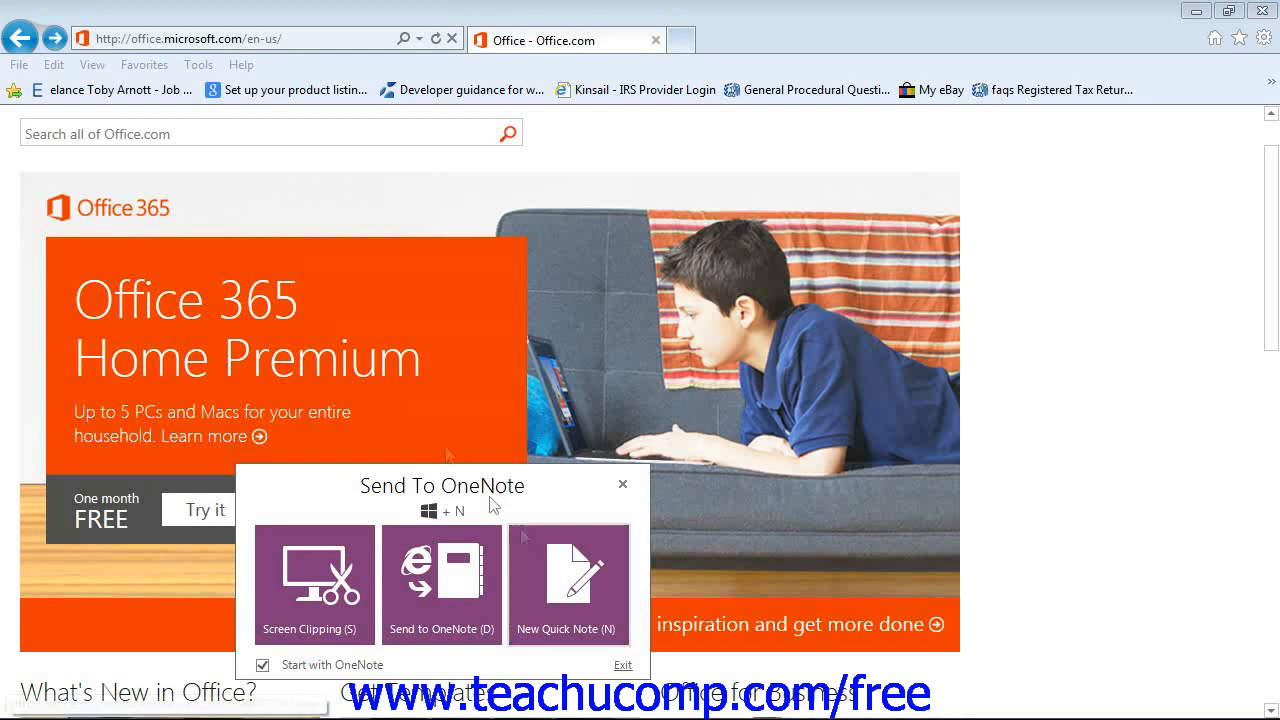
- Start a blank new Quick Note over the Office.com web page
click(440, 584)
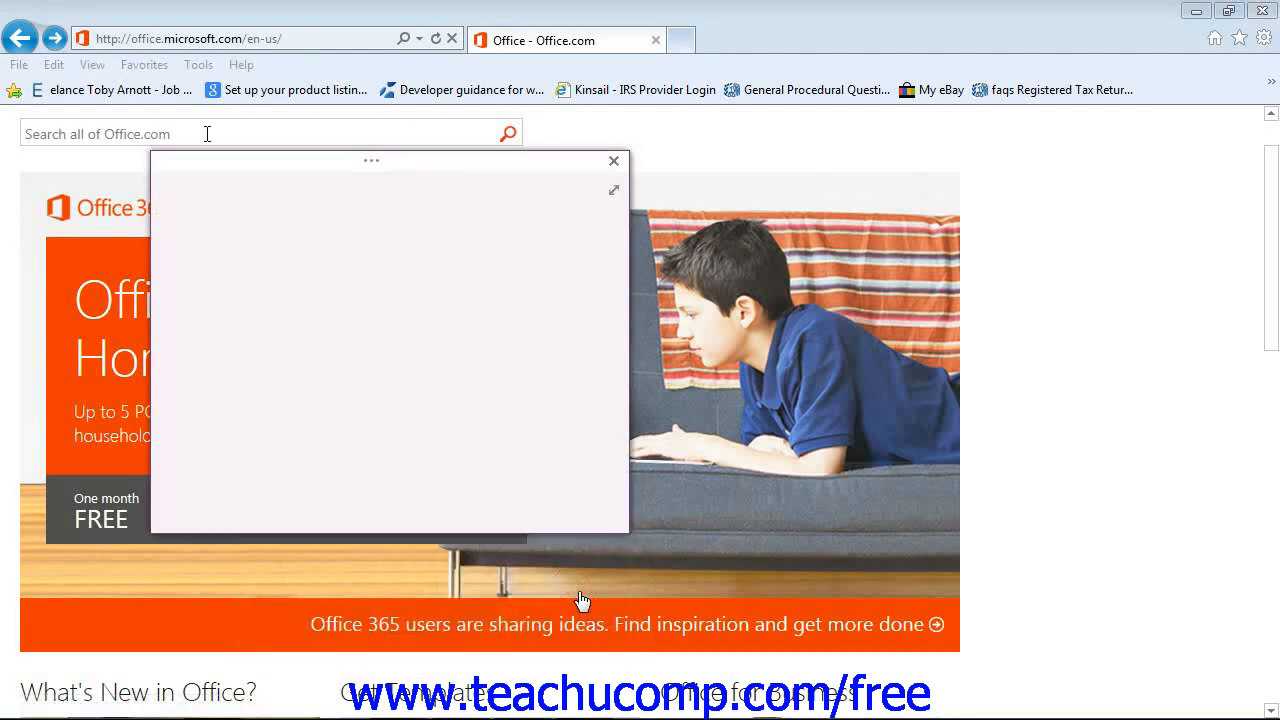
mouse_move(592, 564)
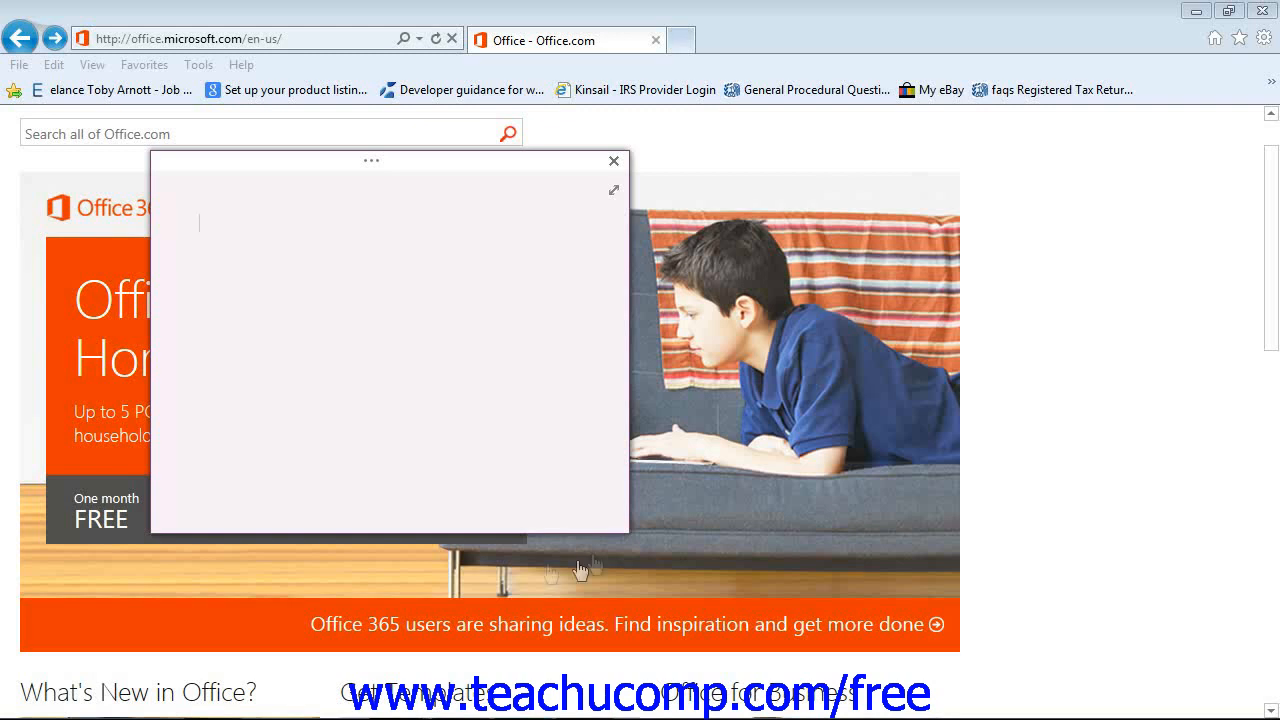
mouse_move(614, 190)
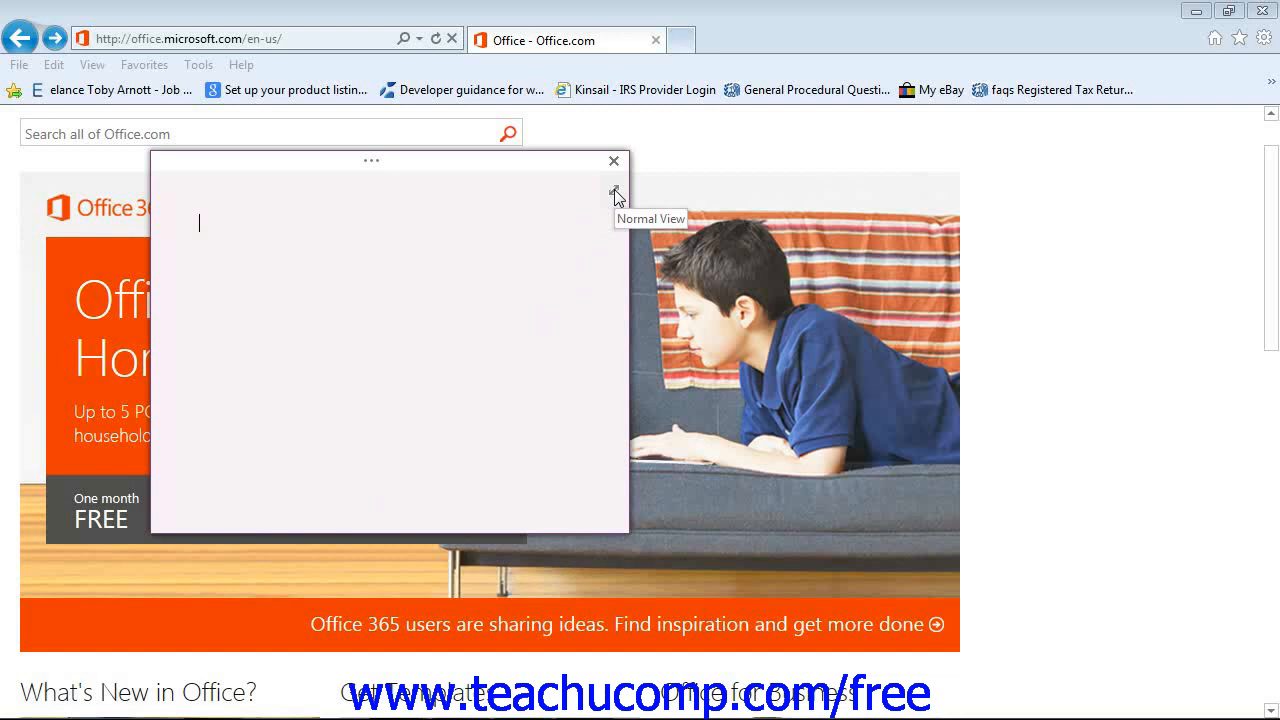
mouse_move(220, 186)
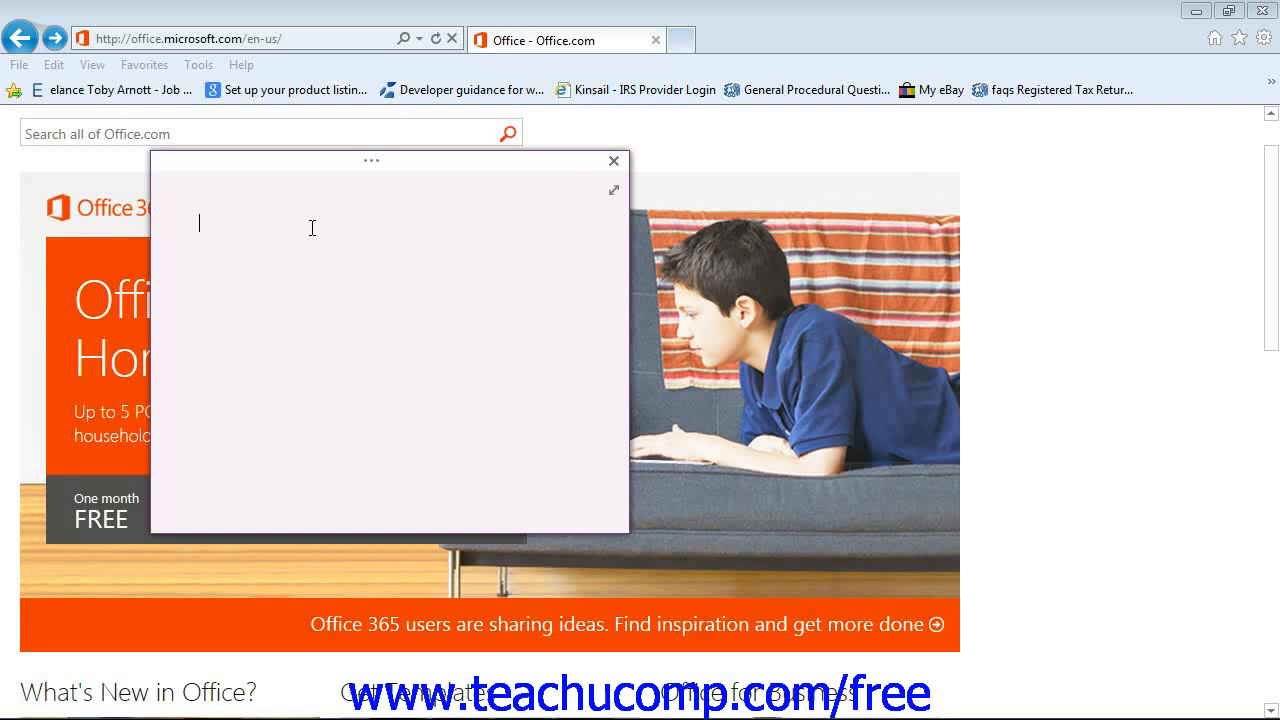
- Write 'Office 365 - Up to 5 PCS' in the Quick Note and close it
text(Office 365 - Up)
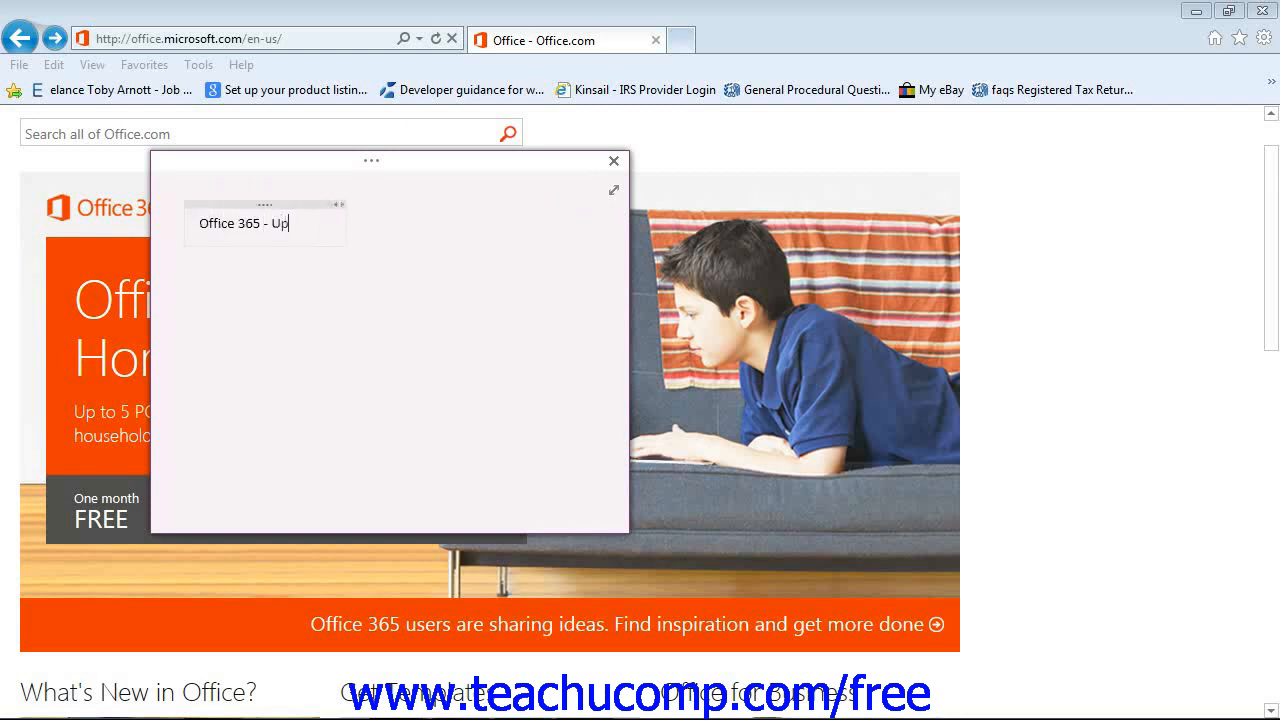
text(to 5 PC)
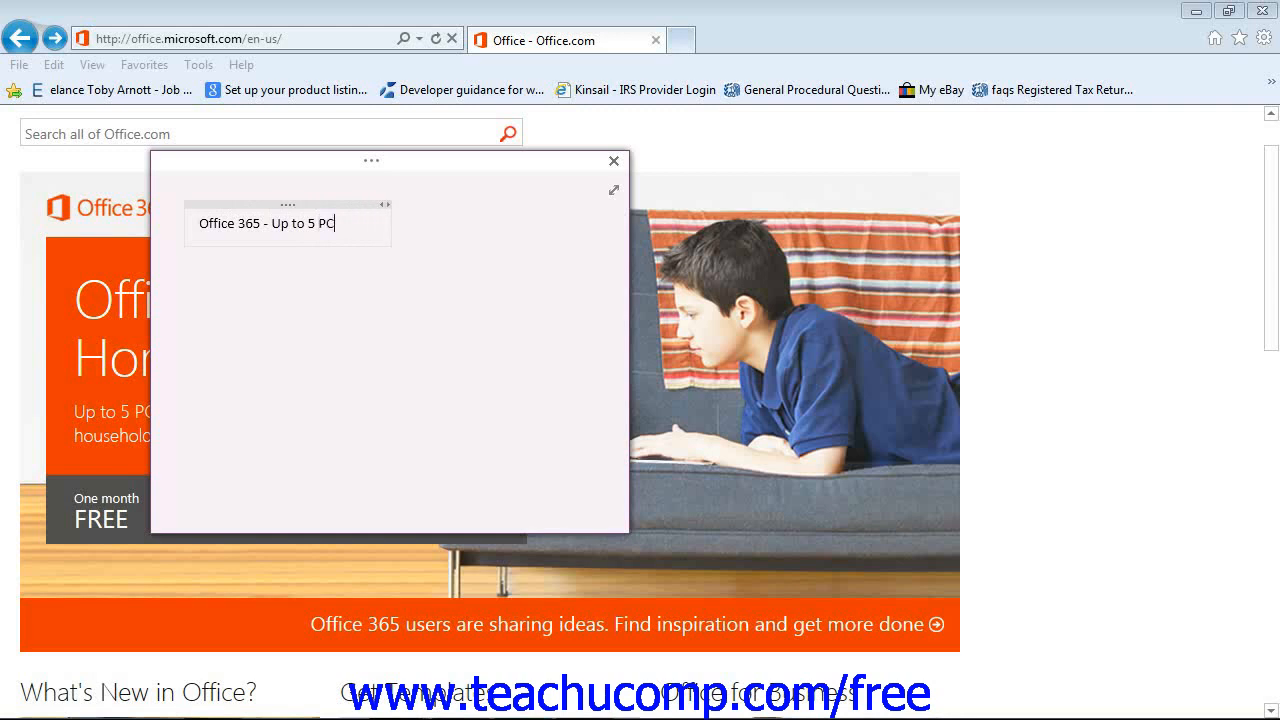
text(S)
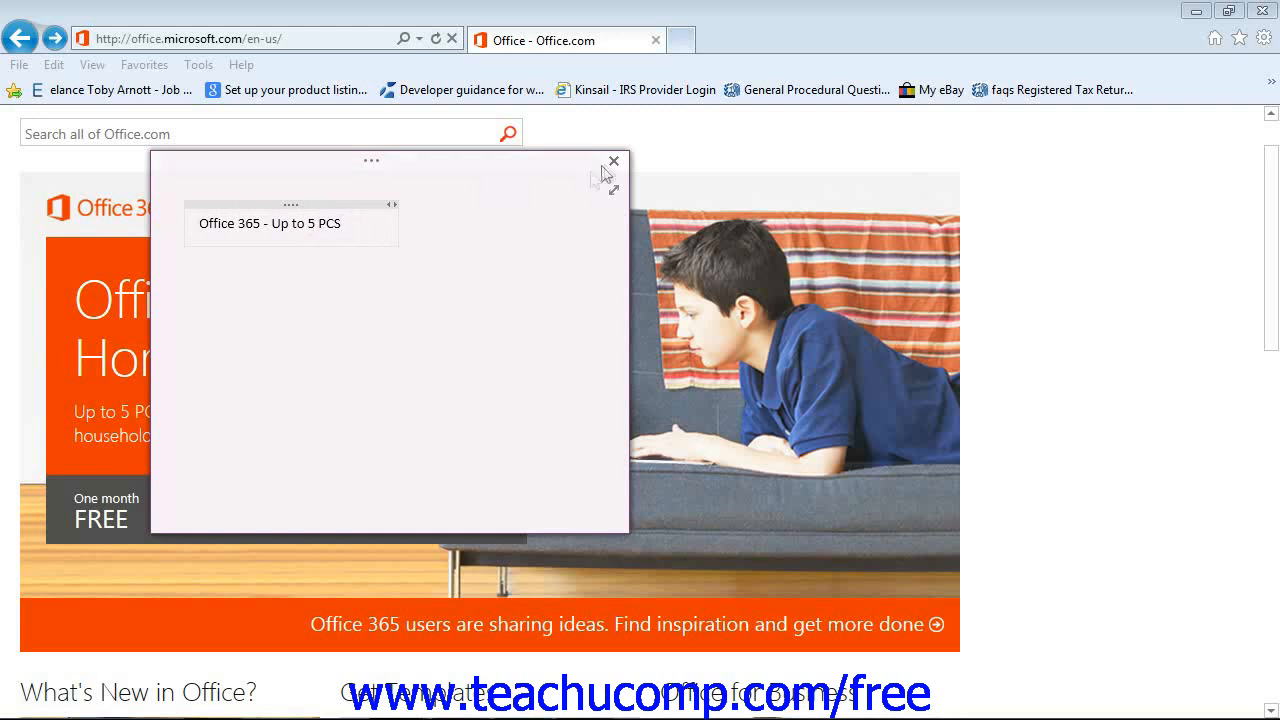
click(614, 160)
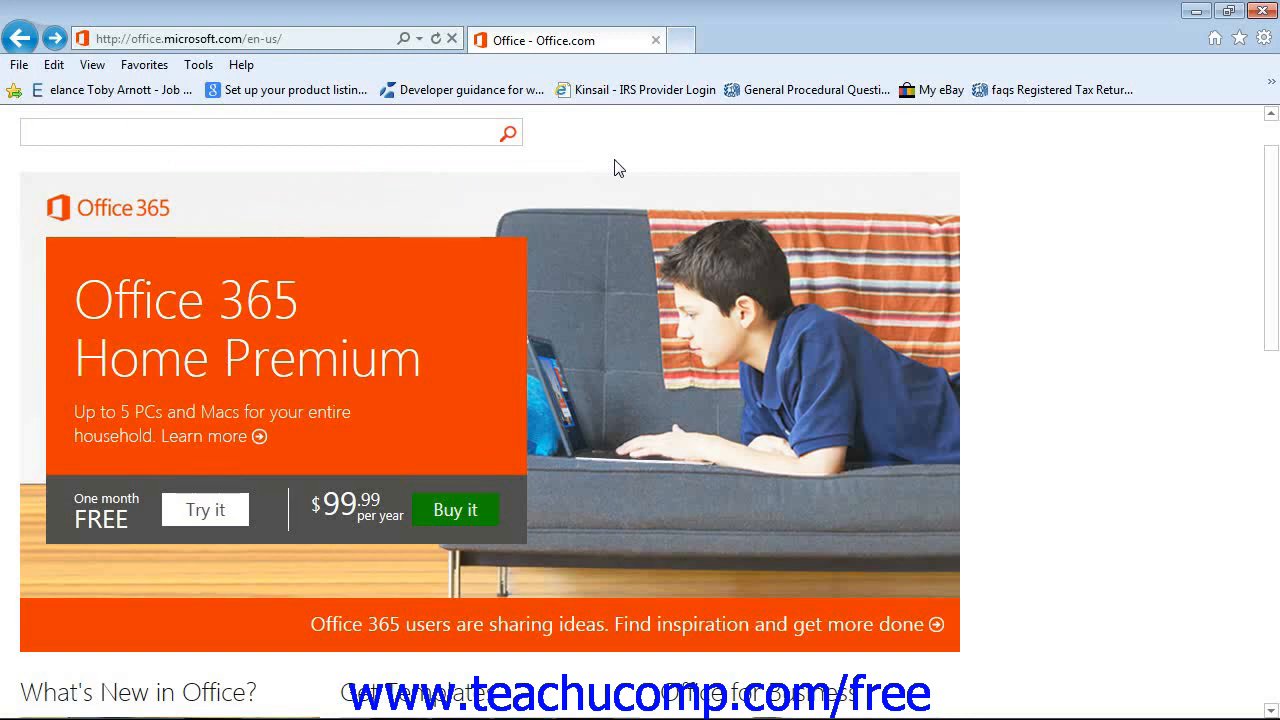
- Switch from the browser to the OneNote window showing the Work notebook's Microsoft Office 2013 page
click(270, 132)
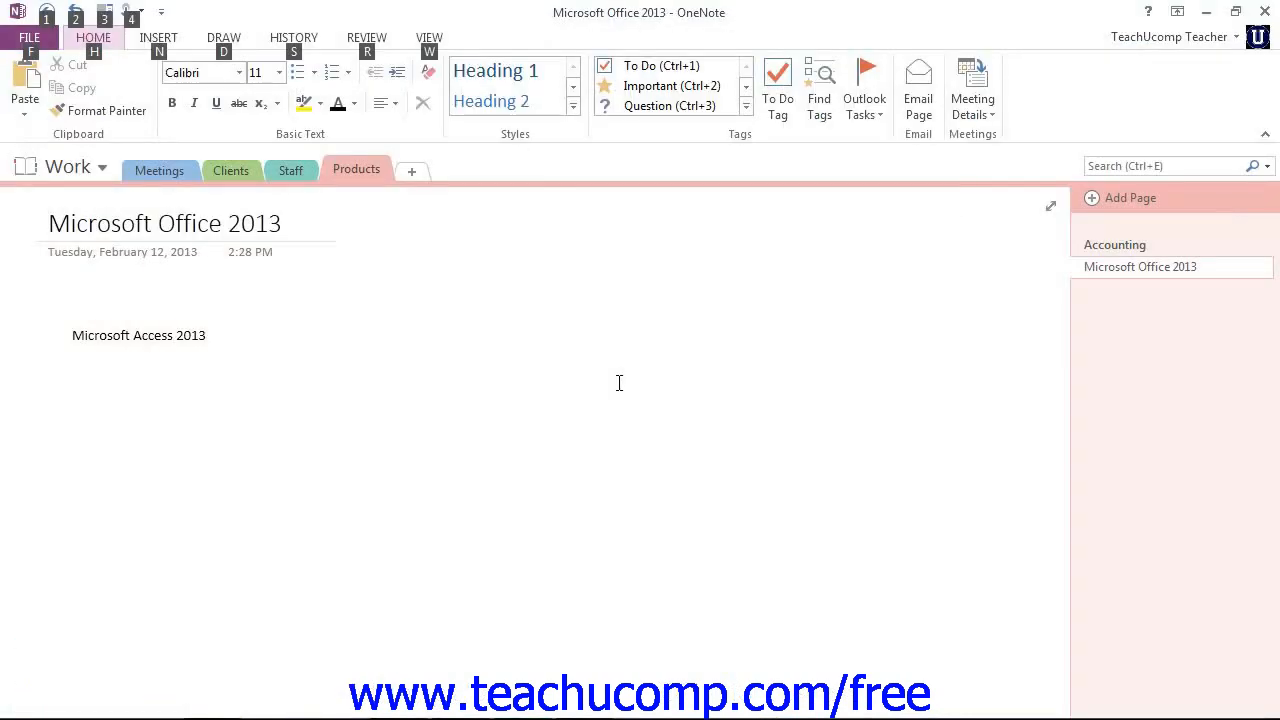
mouse_move(404, 348)
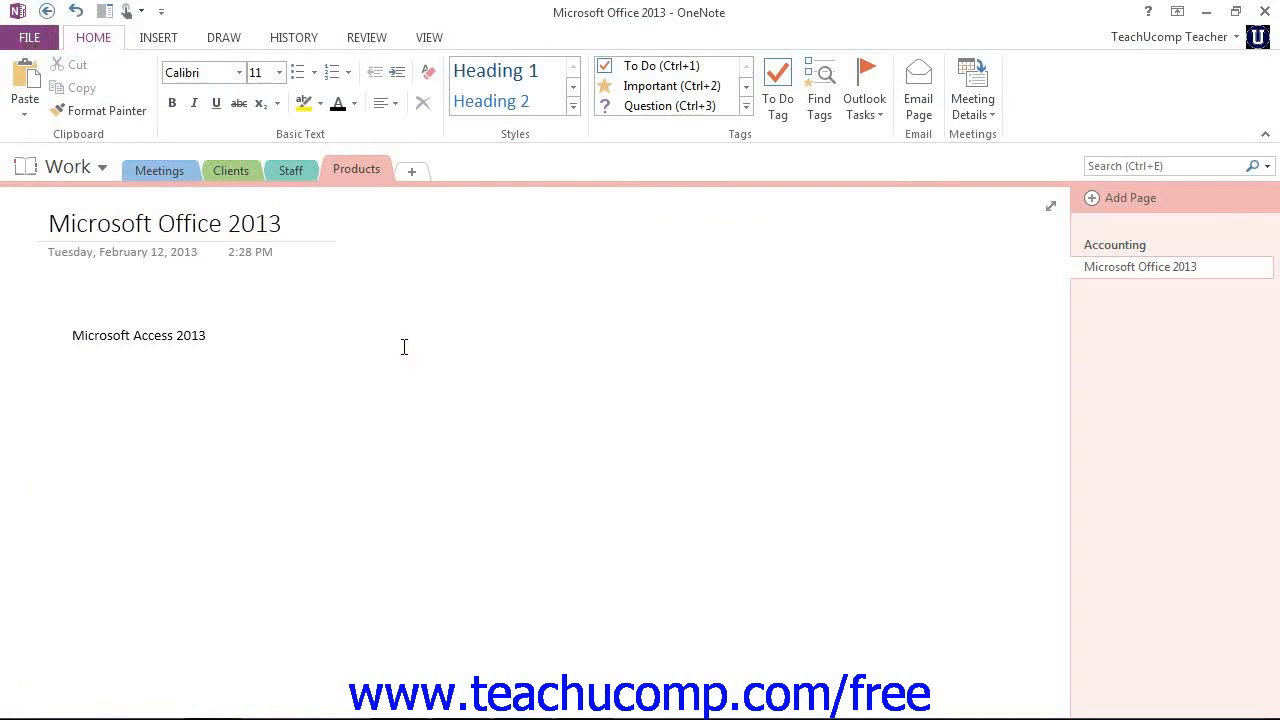
mouse_move(96, 168)
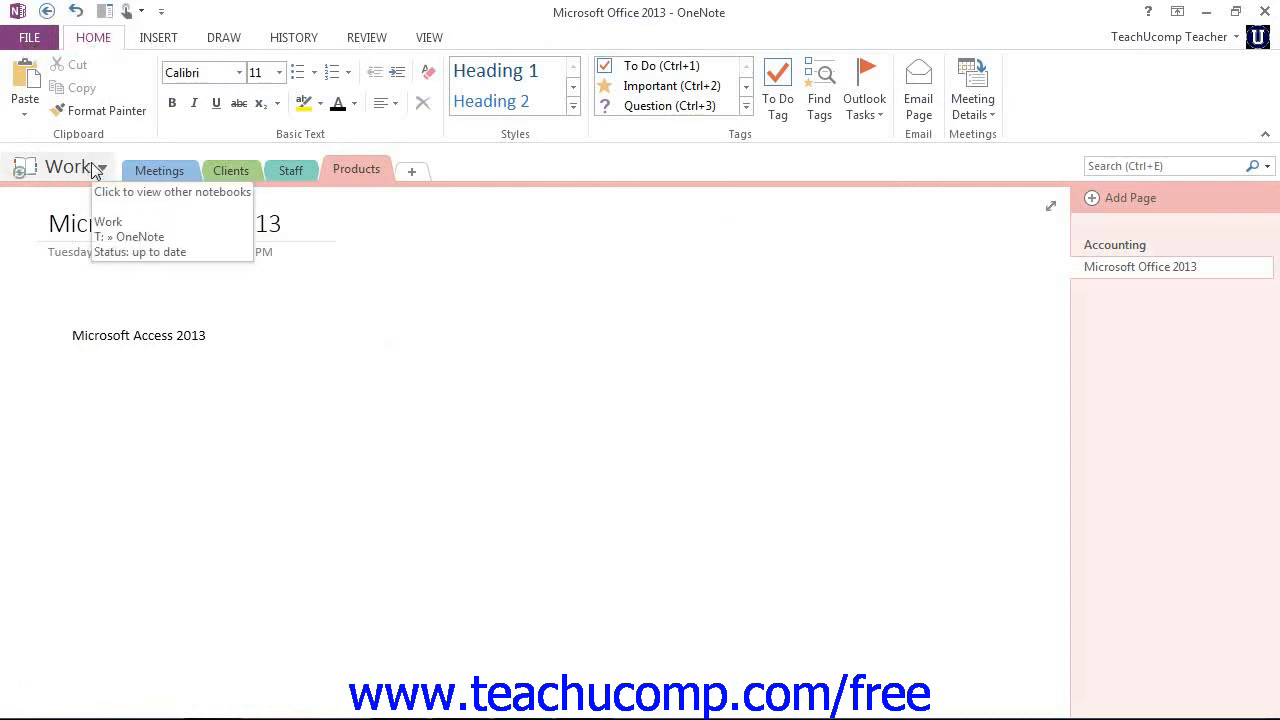
click(100, 168)
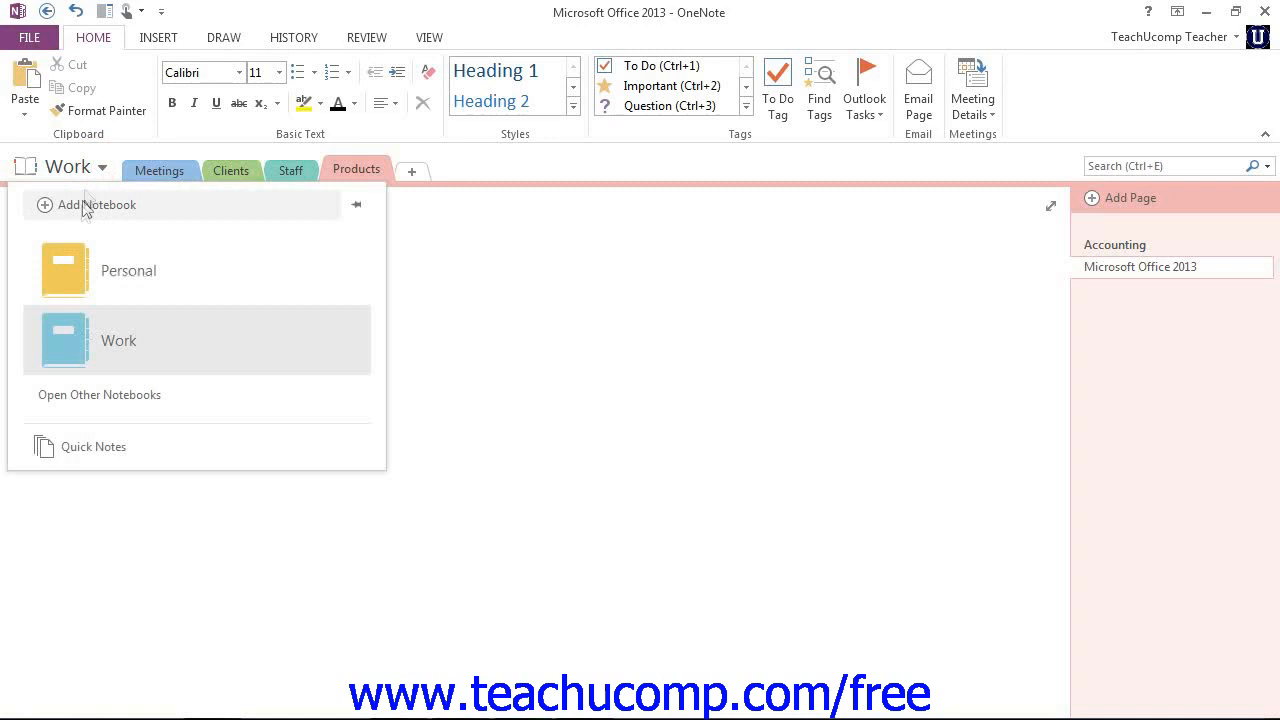
mouse_move(92, 446)
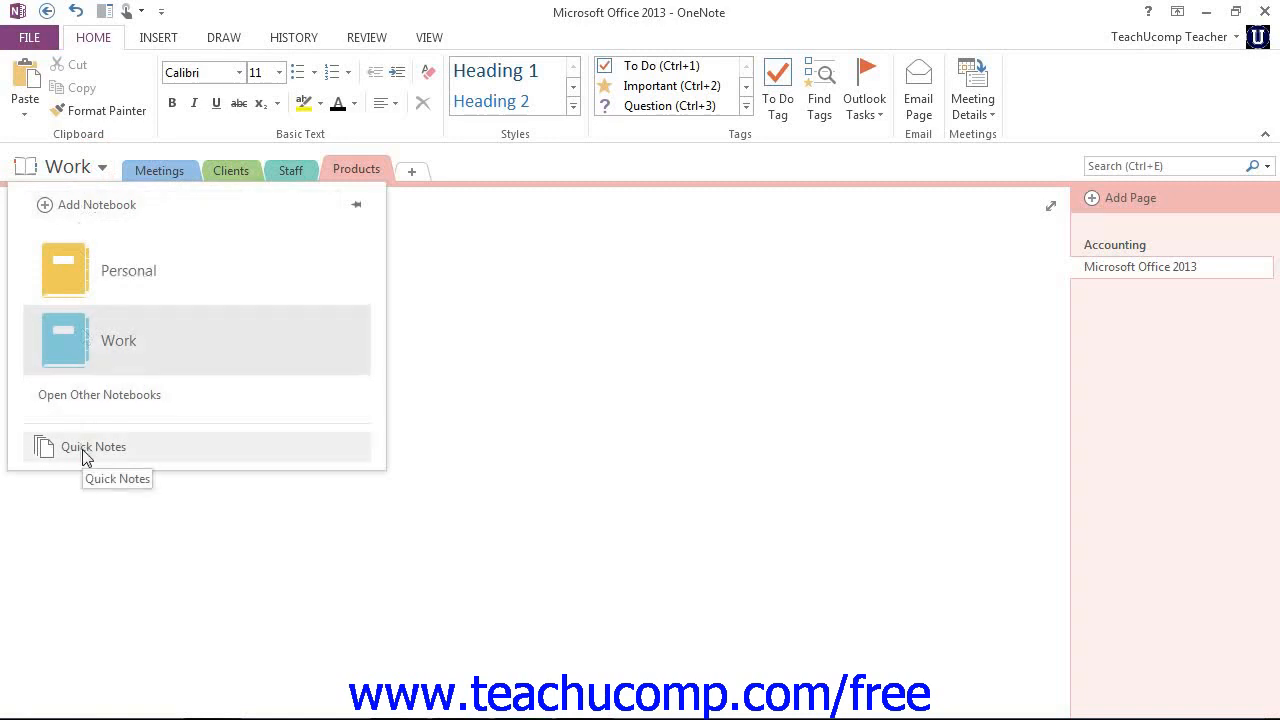
click(92, 446)
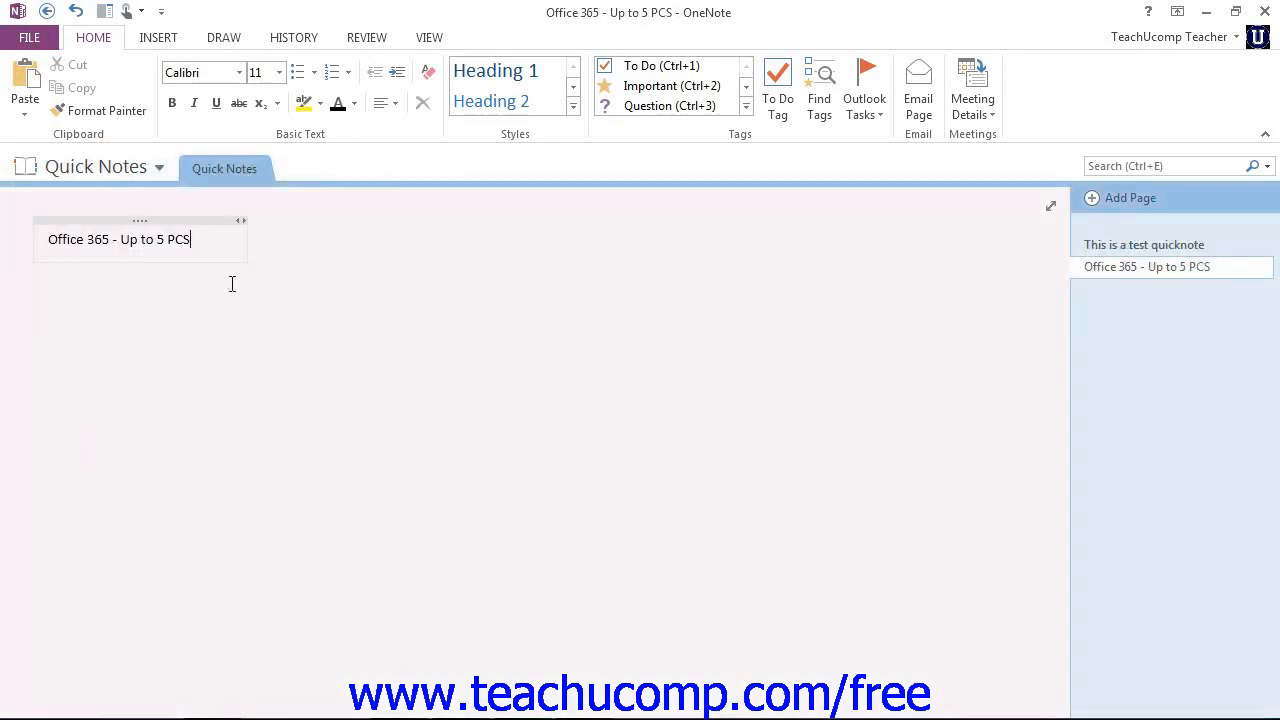
mouse_move(184, 220)
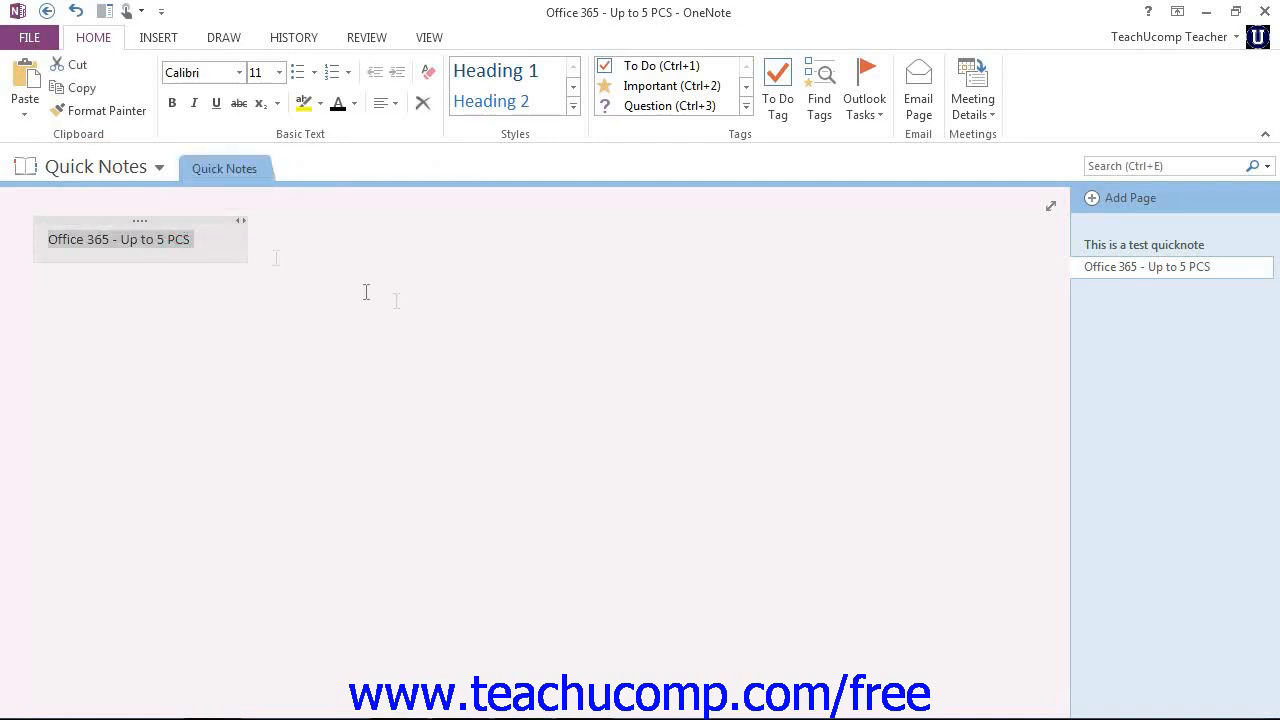
click(160, 168)
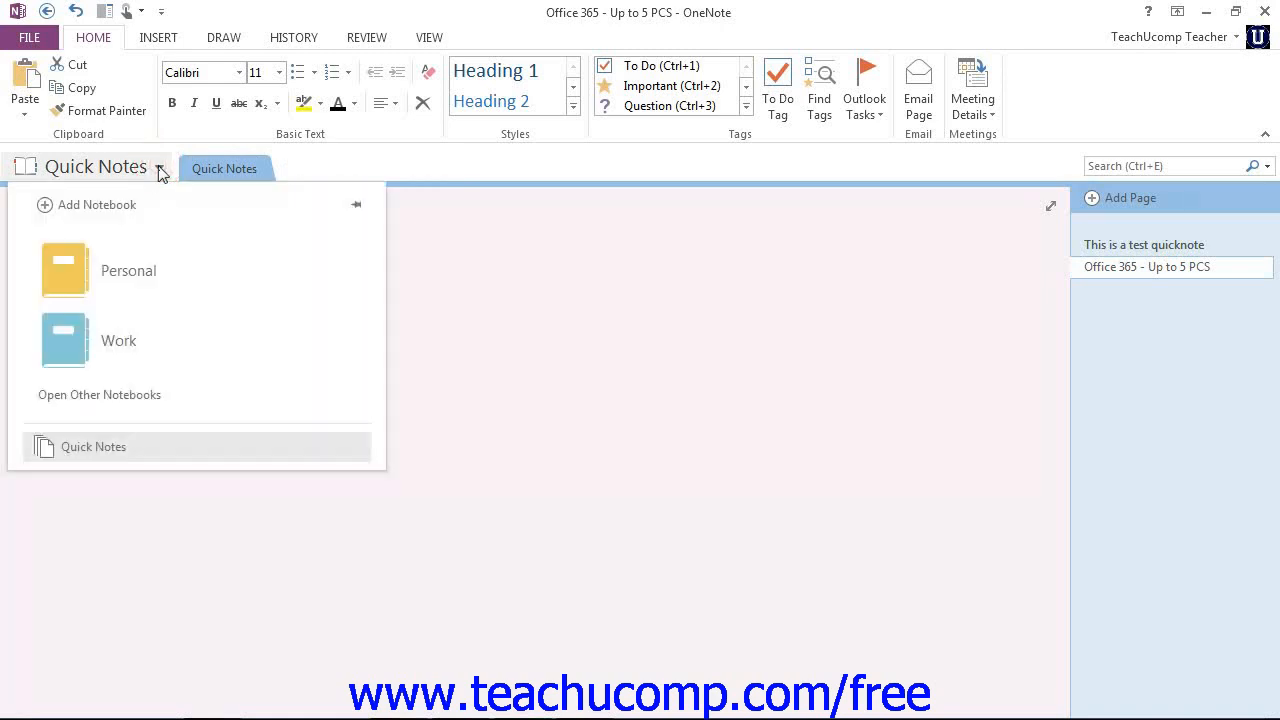
click(118, 340)
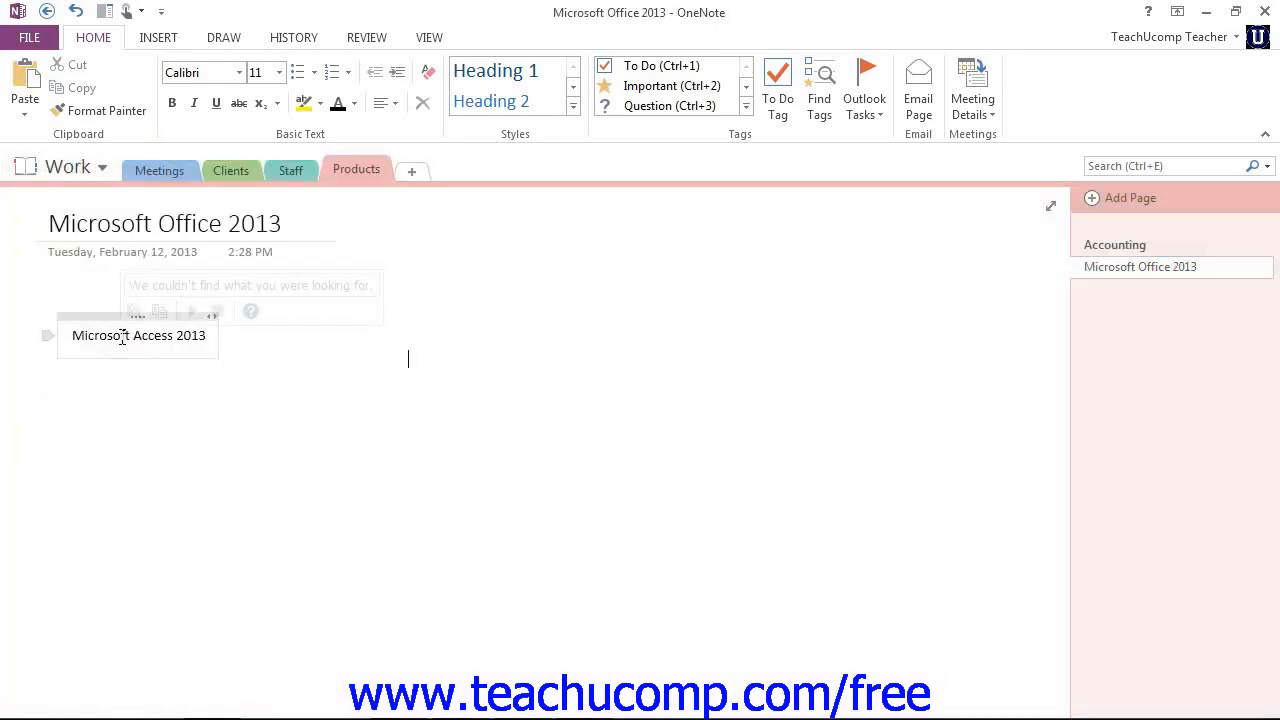